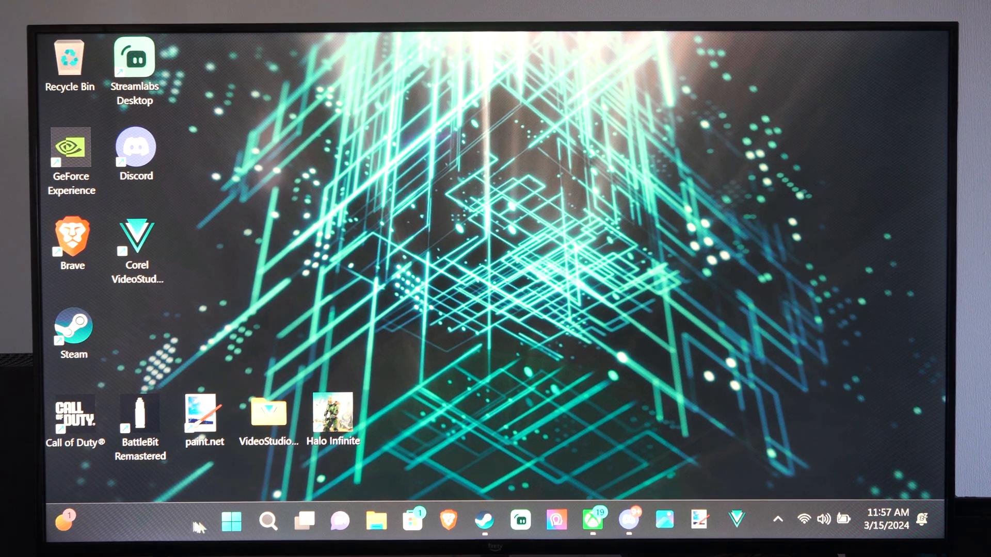
# - Launch the Settings app from the Start menu's pinned apps
pyautogui.click(231, 520)
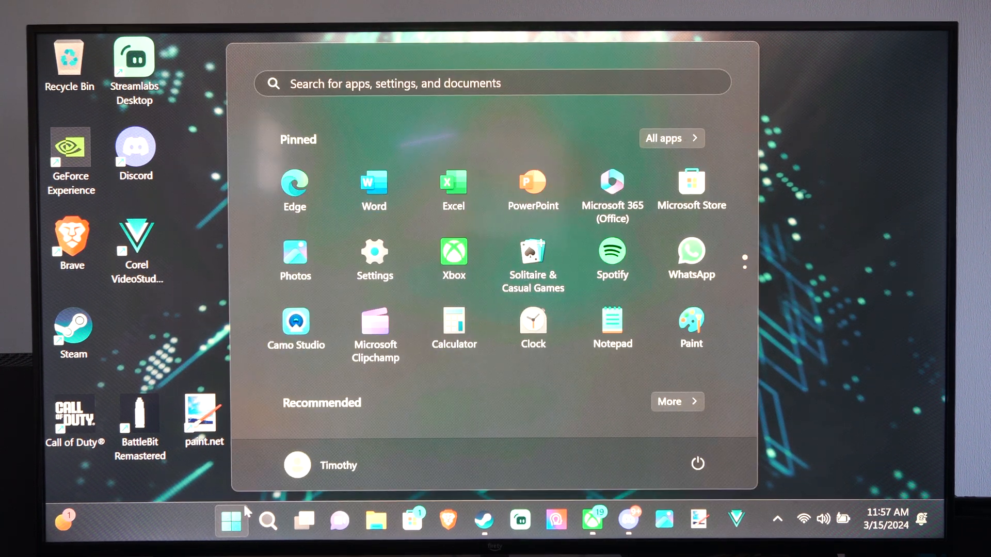
pyautogui.moveTo(373, 259)
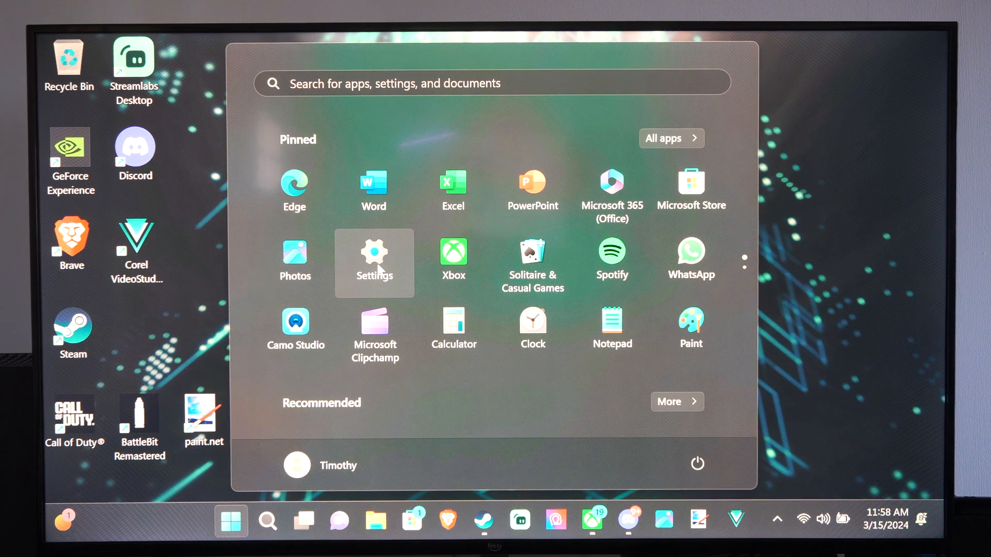
pyautogui.click(374, 262)
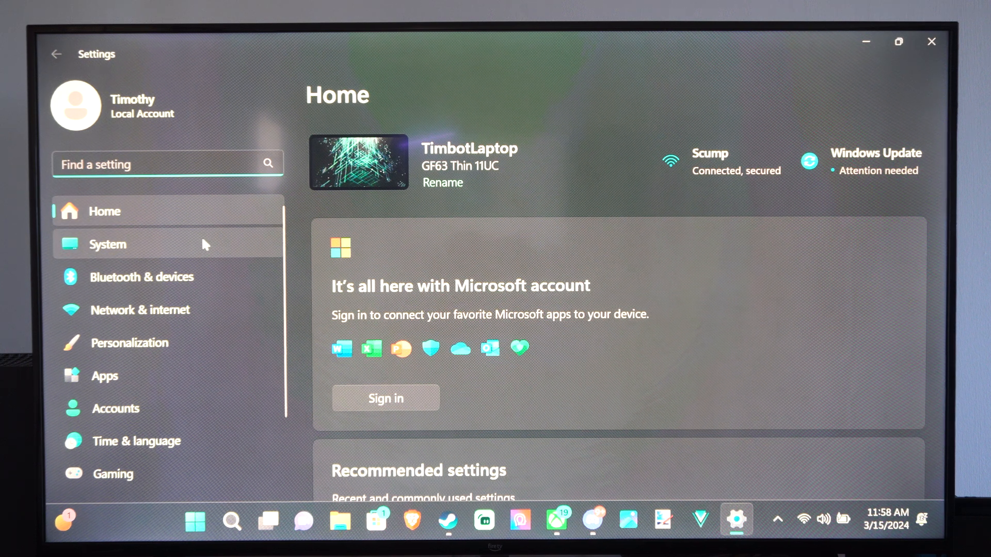
# - Go to System > Display and scroll down to the scale options showing 175%
pyautogui.click(107, 244)
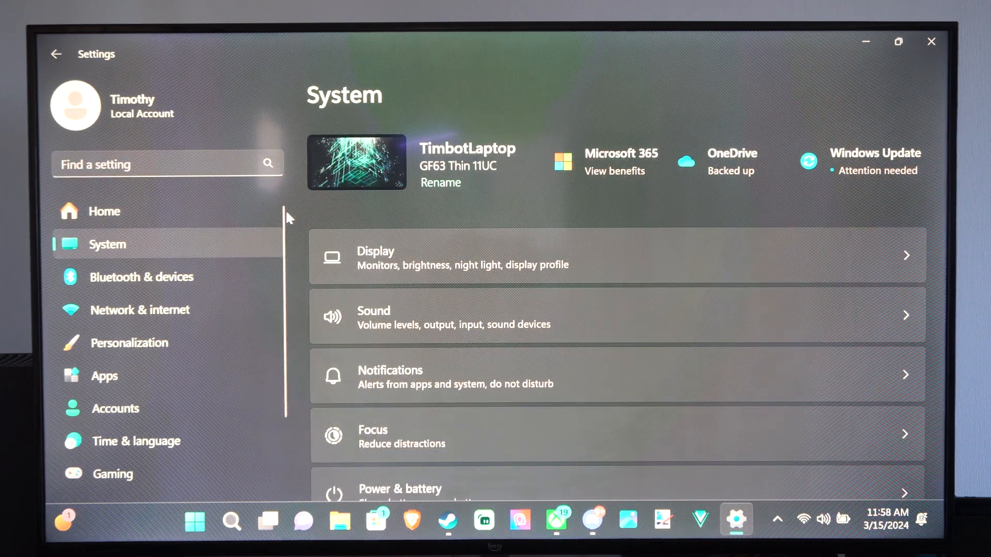
pyautogui.moveTo(432, 271)
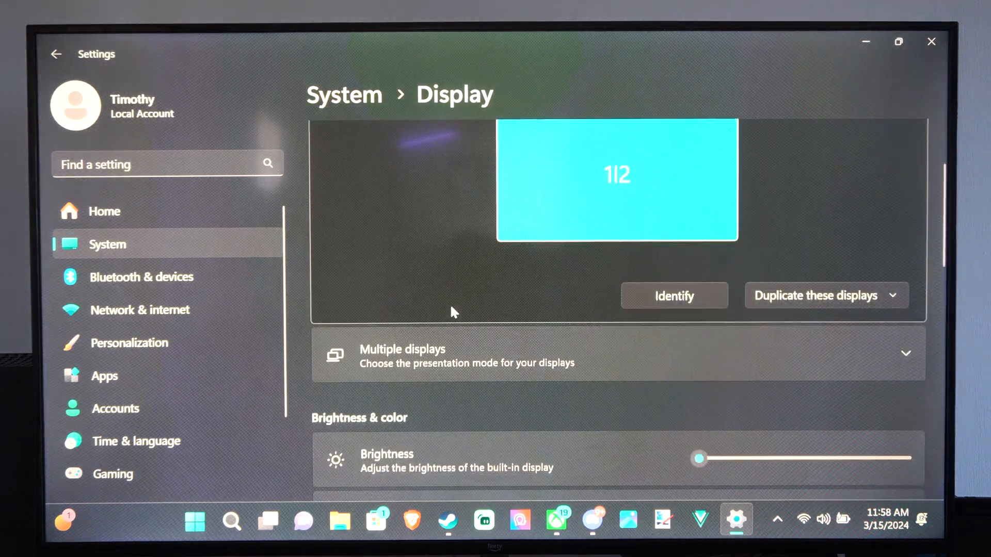
pyautogui.scroll(-3)
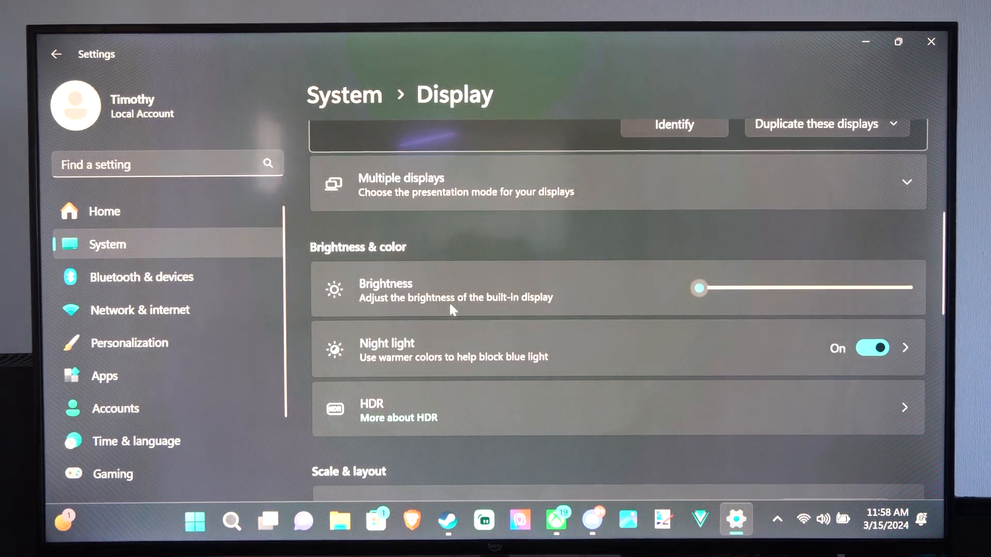
pyautogui.scroll(-3)
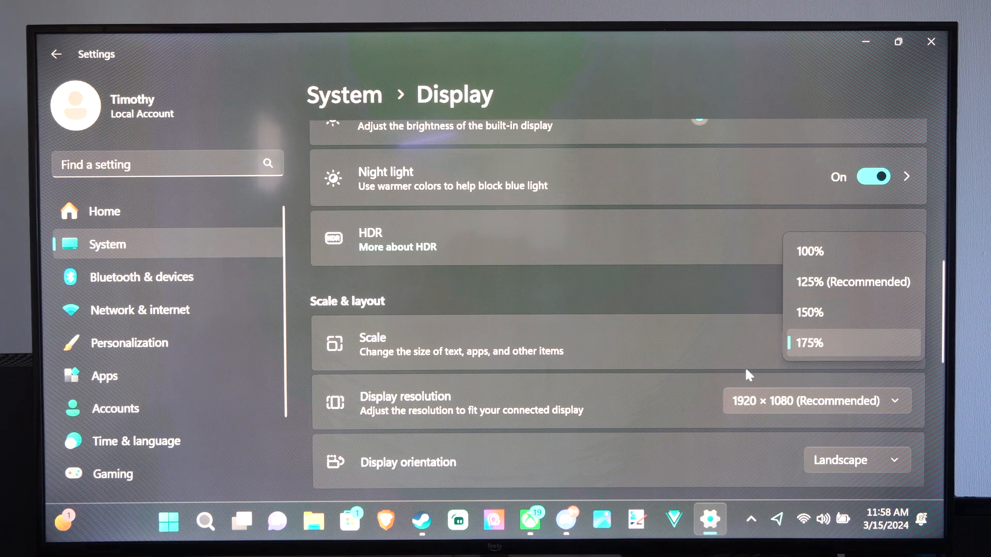
pyautogui.moveTo(834, 350)
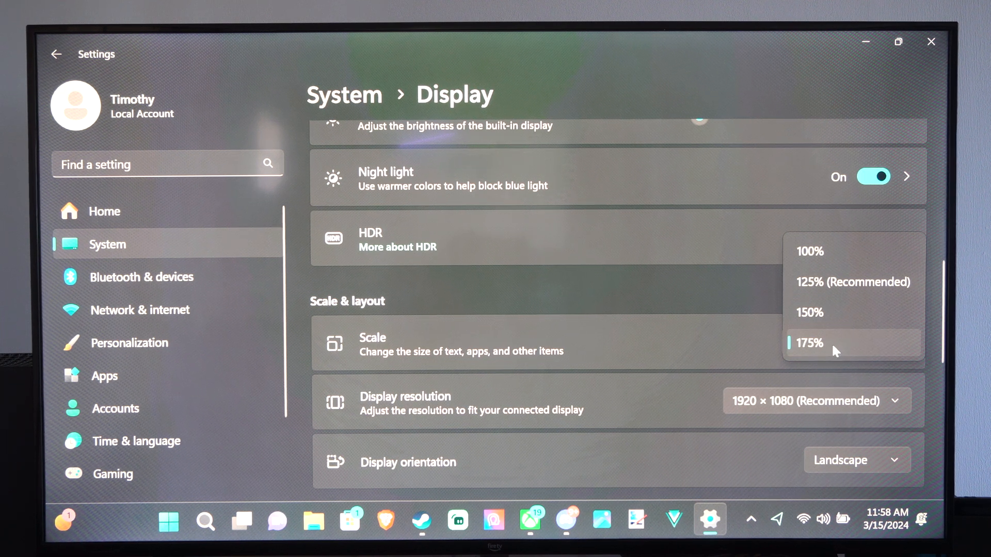
pyautogui.moveTo(853, 281)
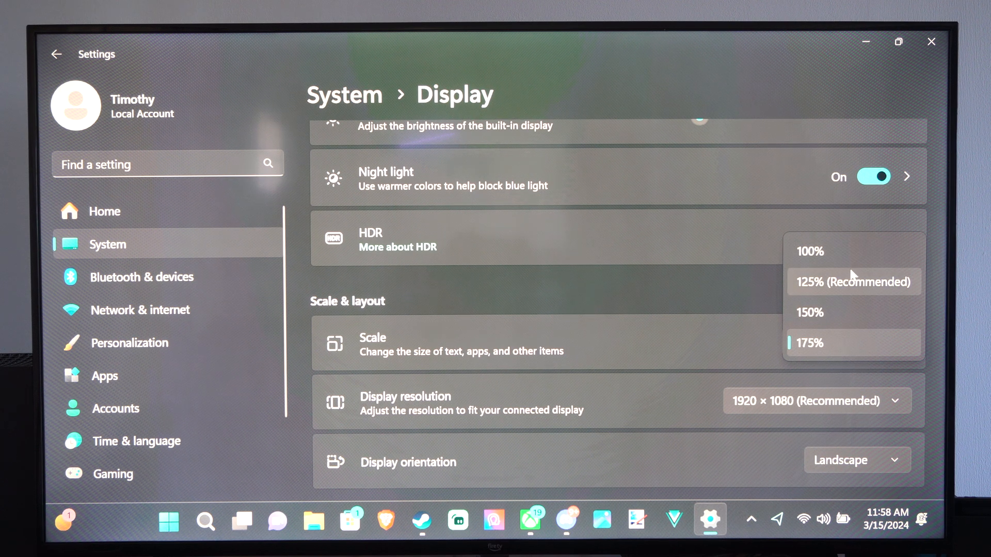
# - Choose 125% (Recommended) as the display scale, shrinking the interface
pyautogui.click(854, 281)
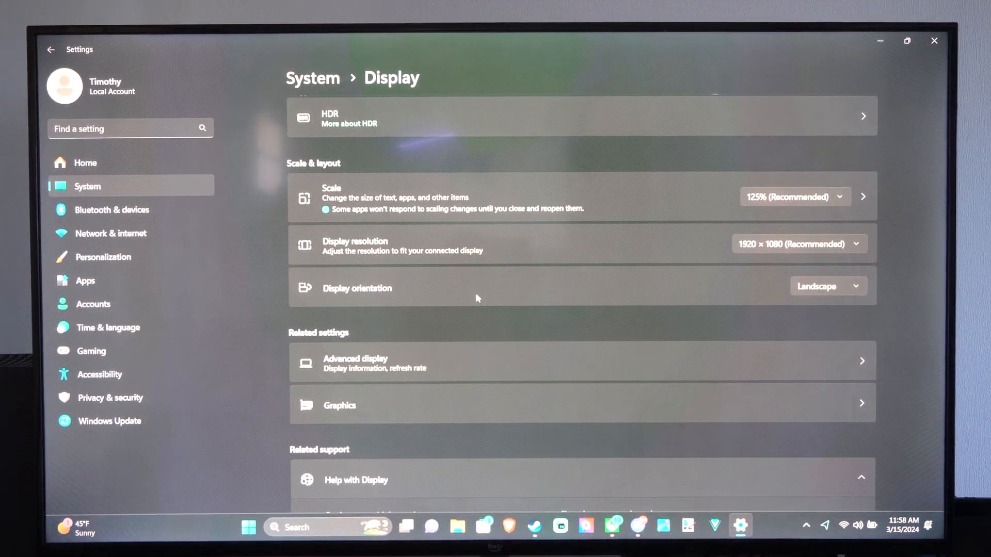
pyautogui.moveTo(592, 233)
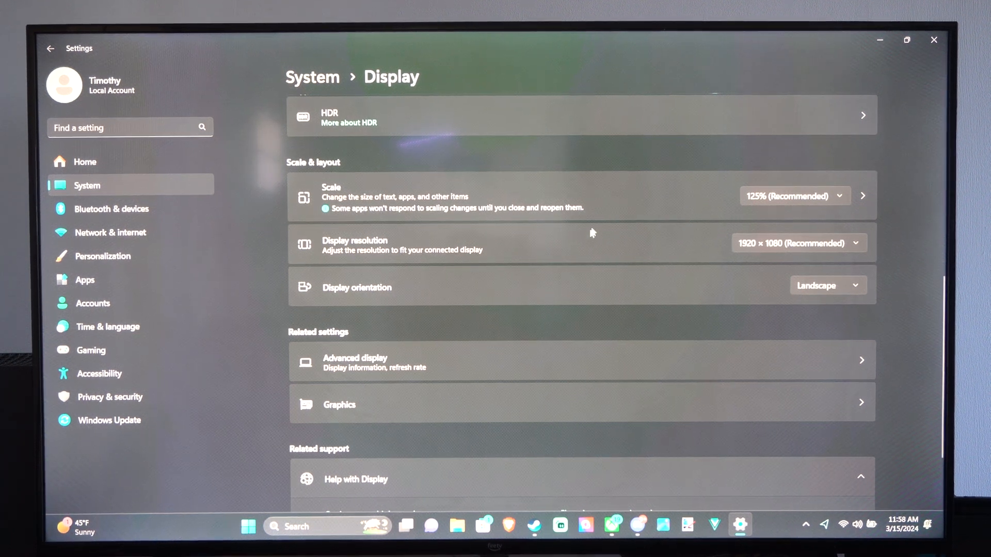
# - Choose 175% as the display scale again, then bring up Steam from the taskbar
pyautogui.click(794, 196)
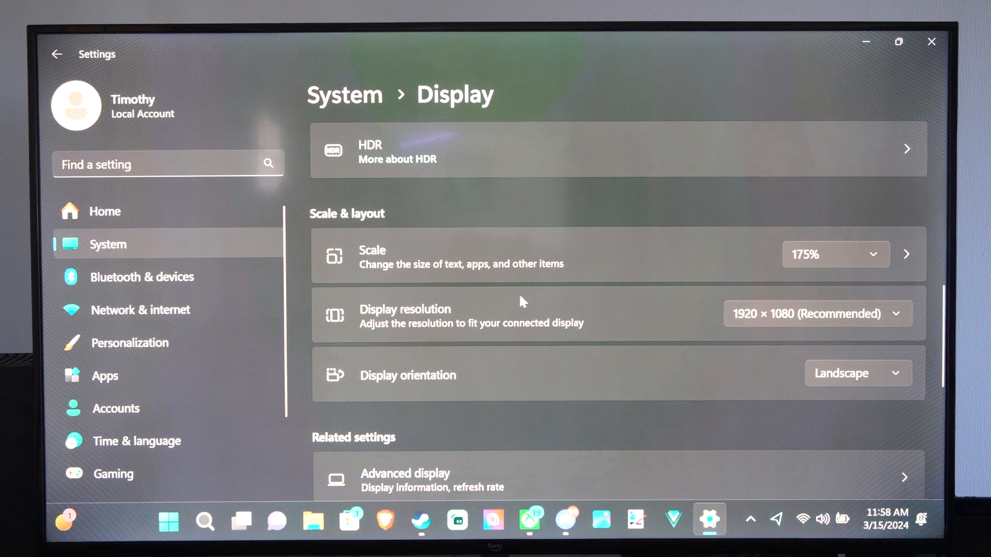
pyautogui.click(168, 520)
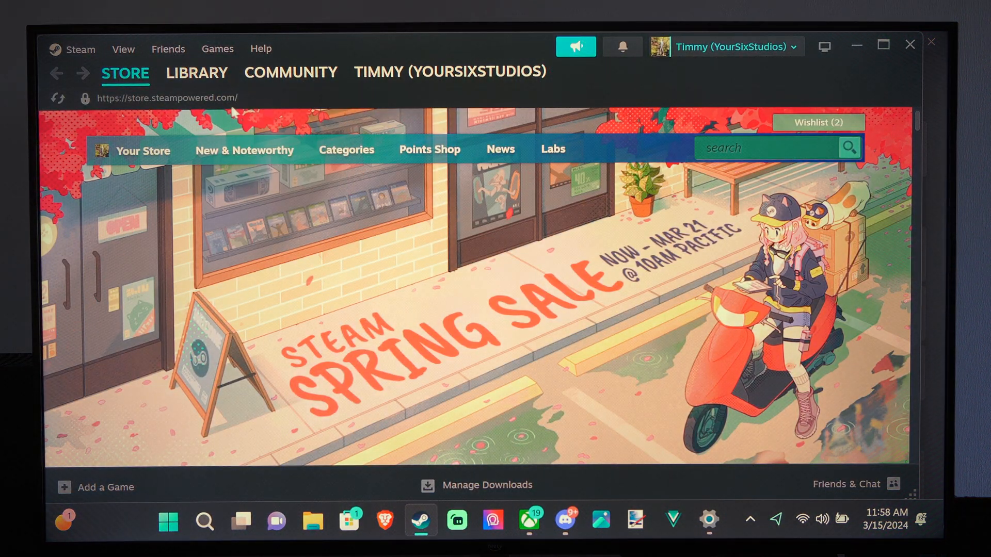
# - Show Steam's Library game list with the enlarged 175% interface
pyautogui.click(196, 72)
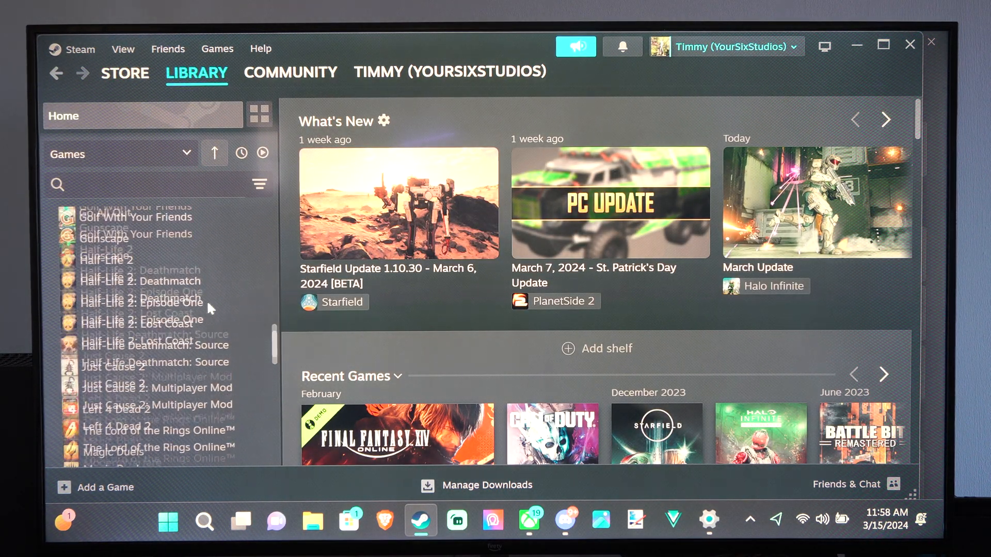
pyautogui.scroll(-3)
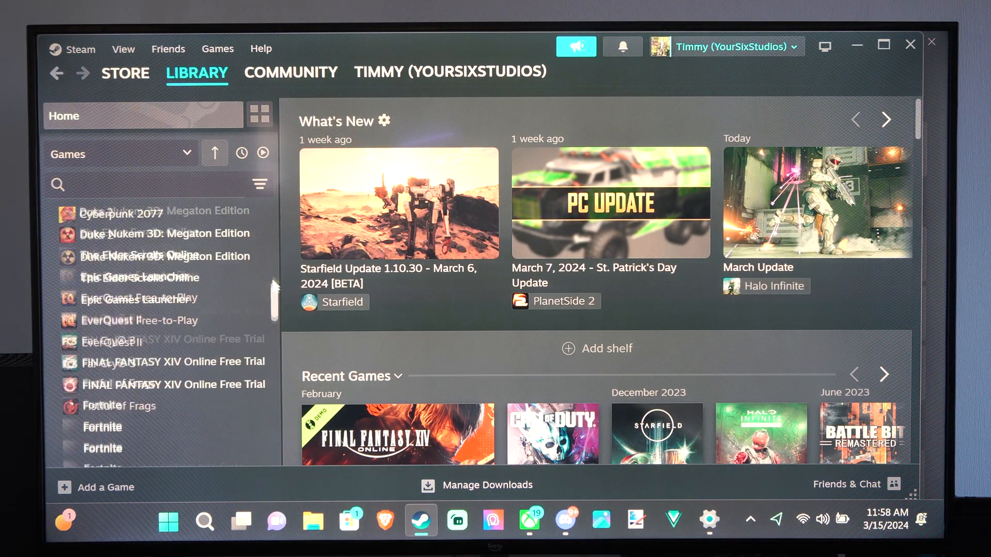